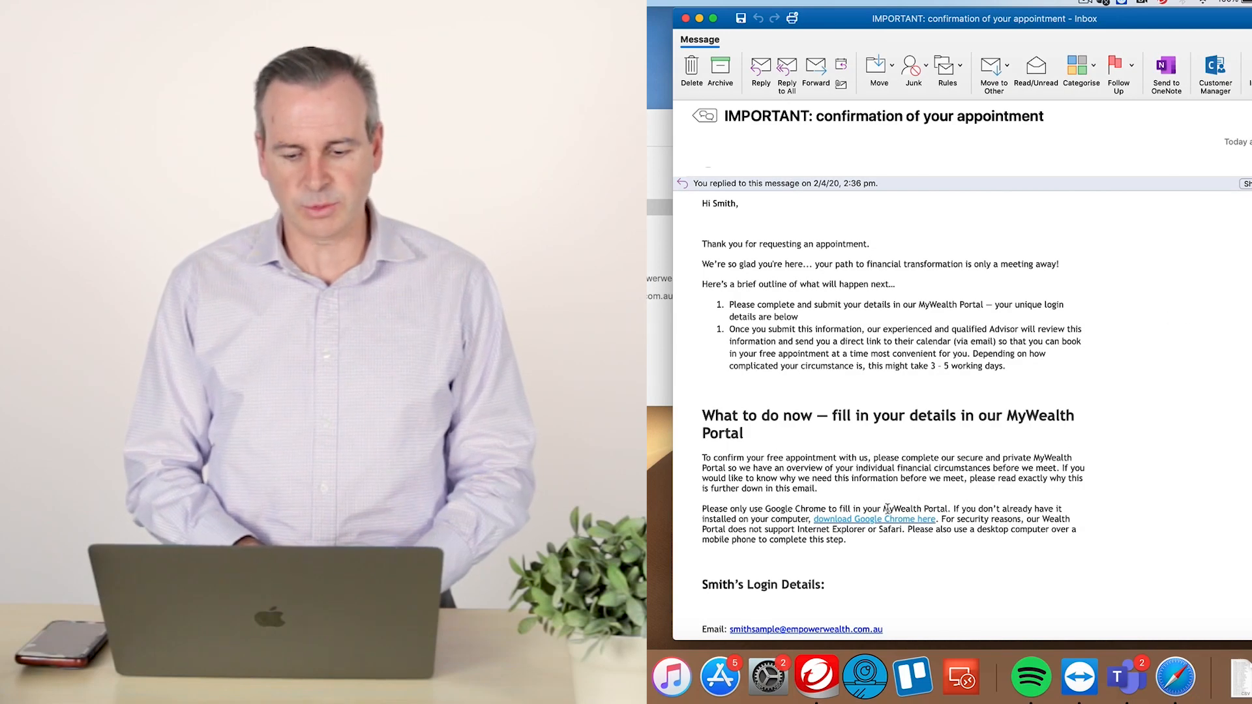
{"action": "mouse_move", "coordinate": [874, 519]}
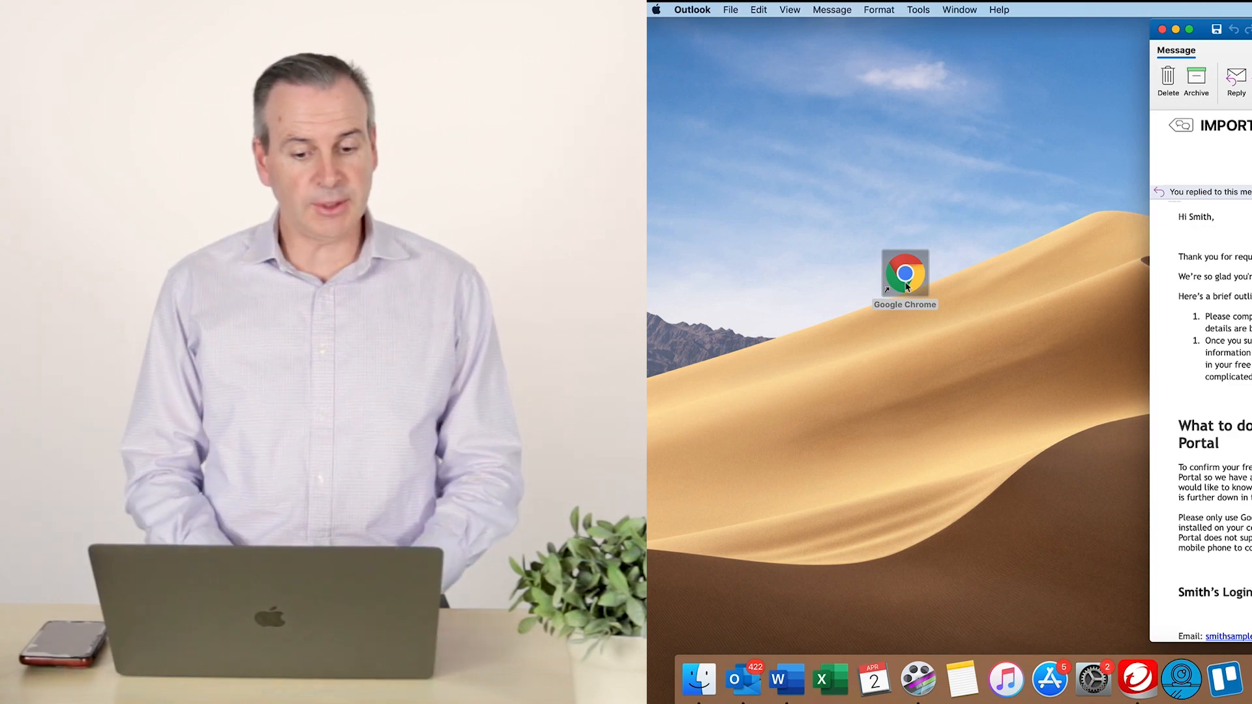
Step: Launch Google Chrome from the Finder desktop
{"action": "left_click", "coordinate": [905, 273]}
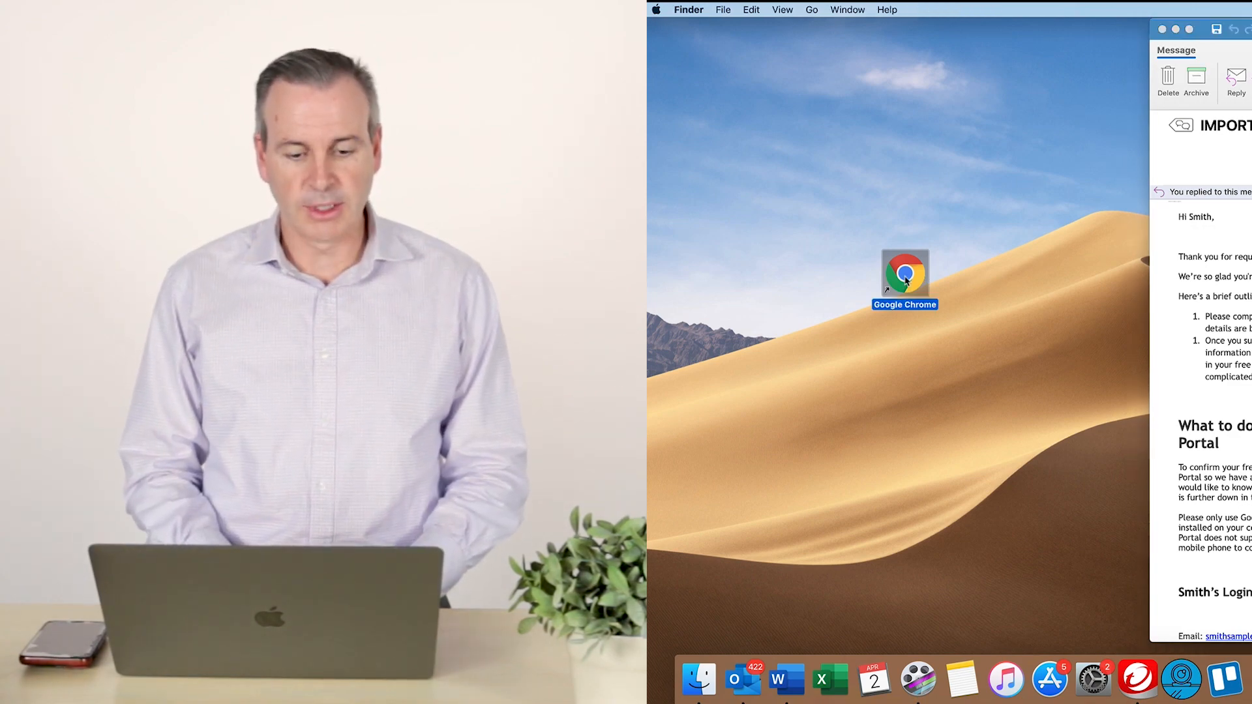
{"action": "double_click", "coordinate": [905, 275]}
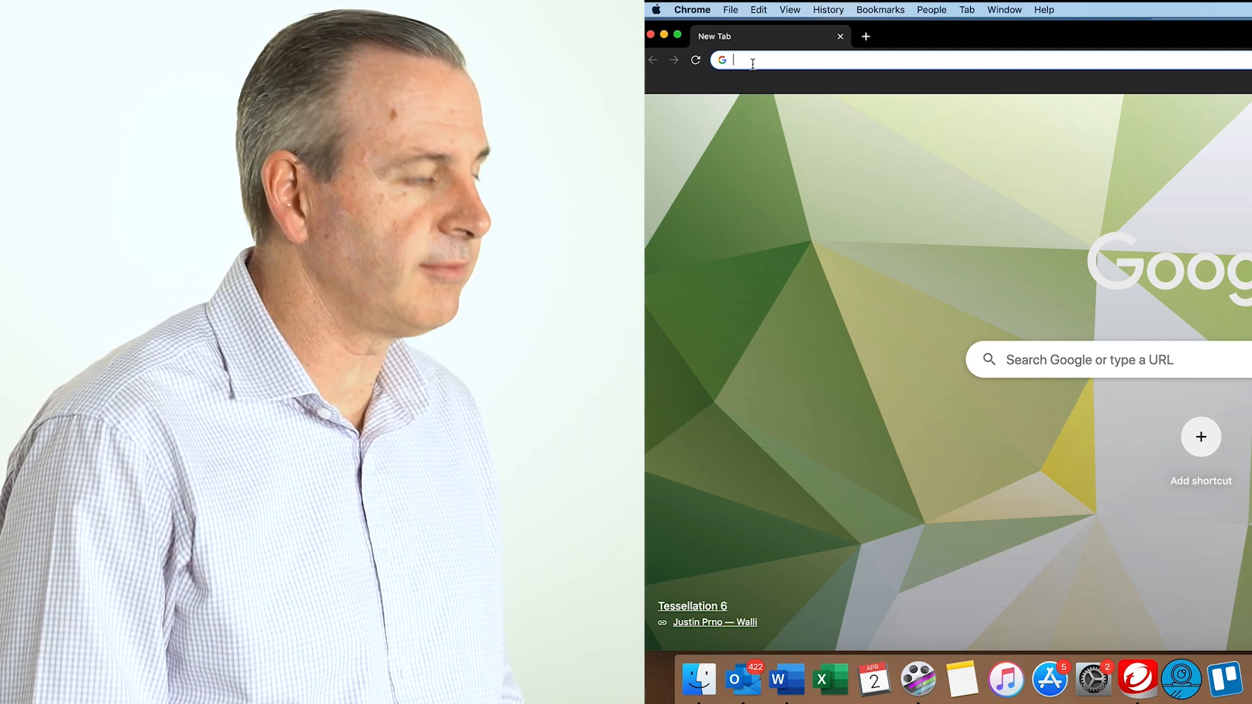
{"action": "type", "text": "www.empowerwealth.com.au"}
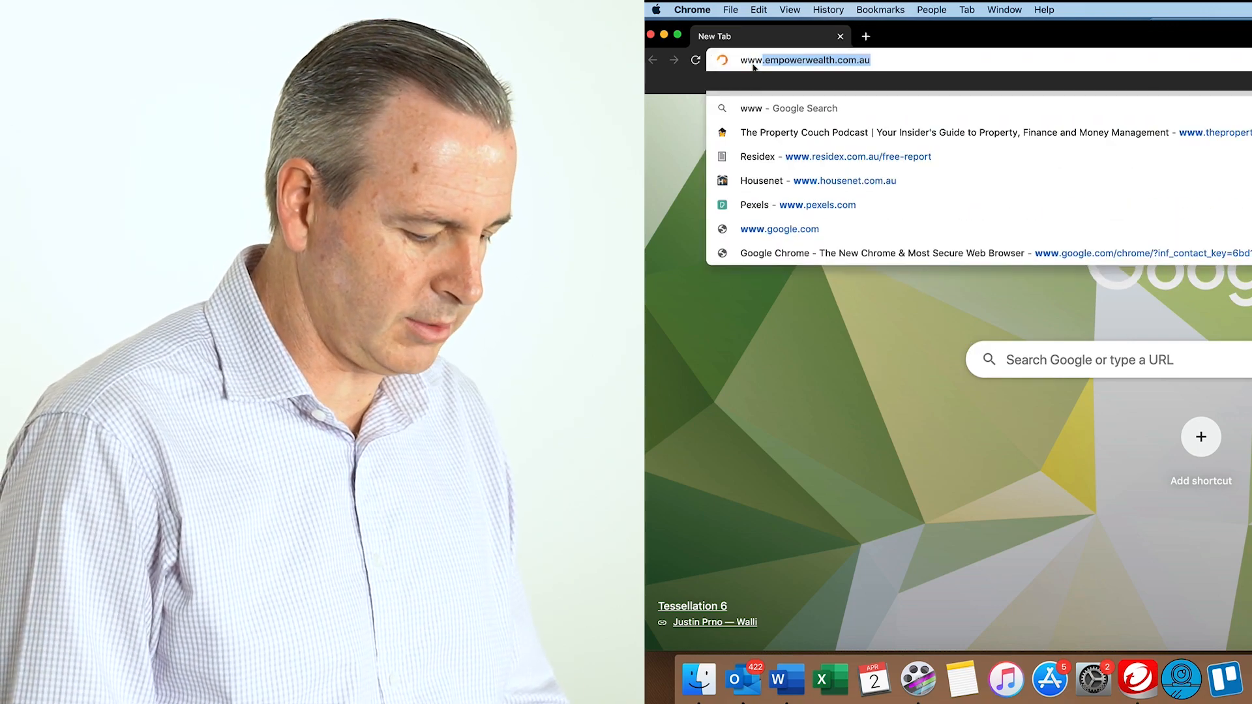
{"action": "type", "text": "e"}
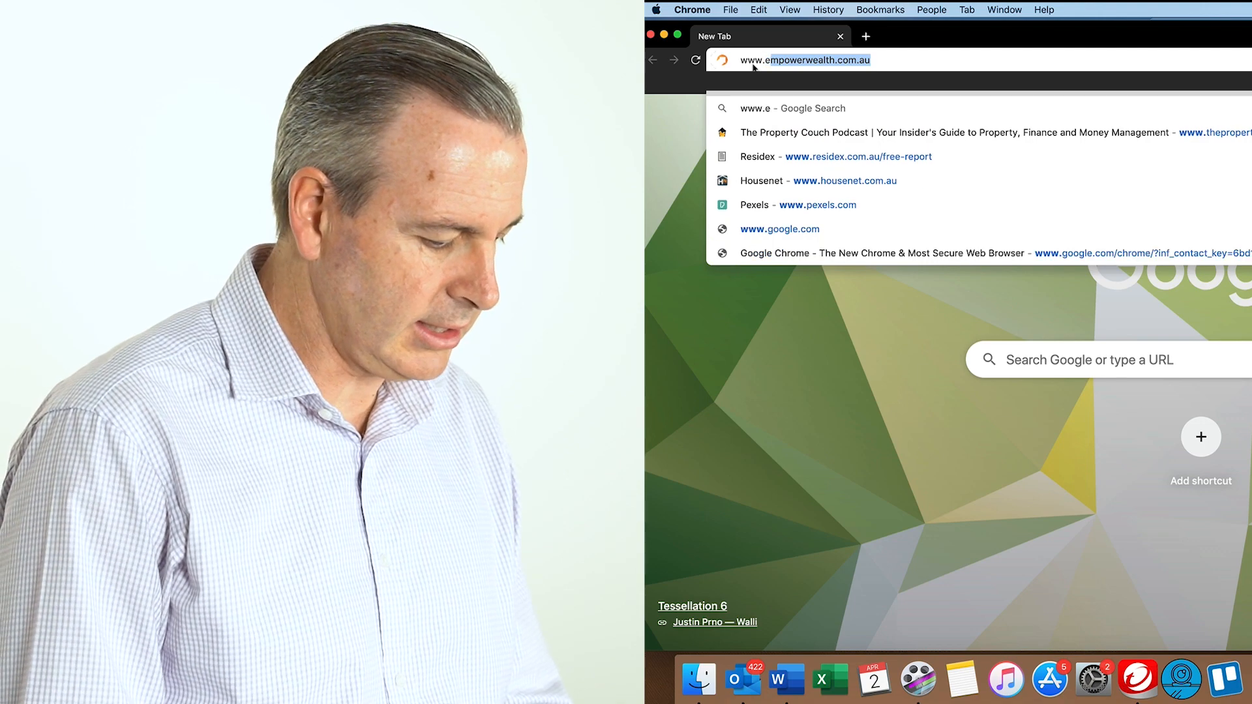
{"action": "type", "text": "www.ew.mone"}
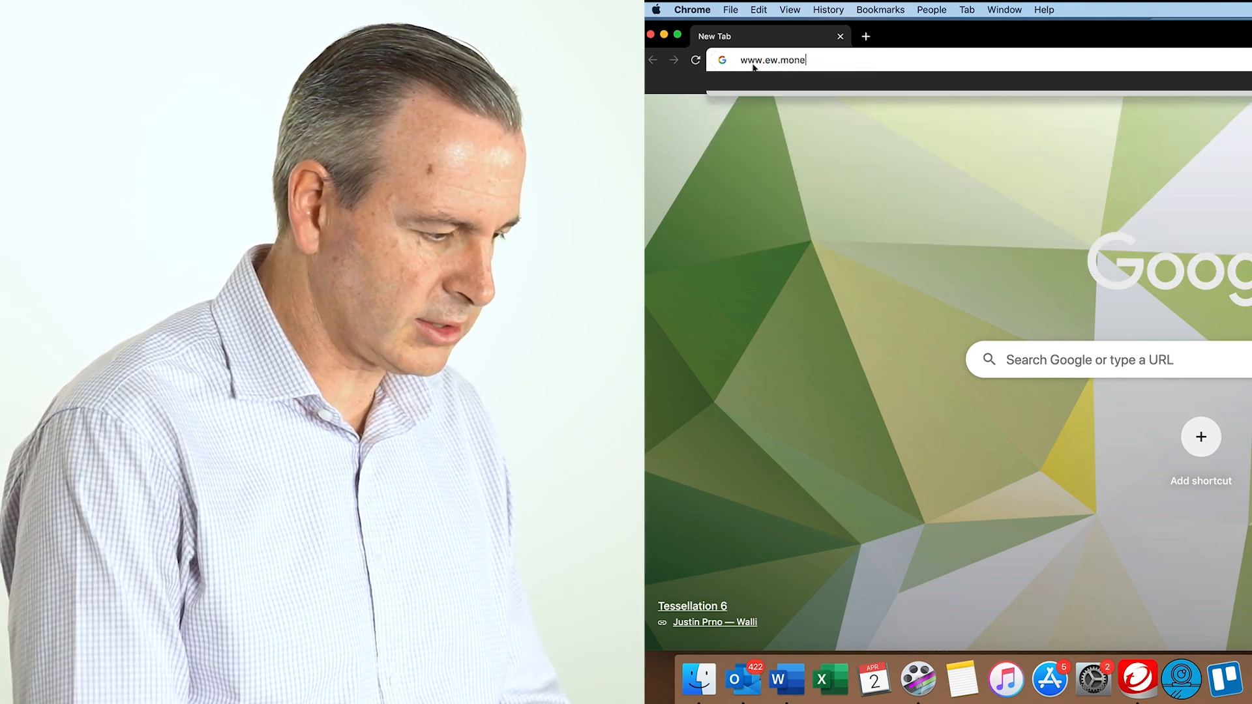
{"action": "type", "text": "ysmarts.com.au"}
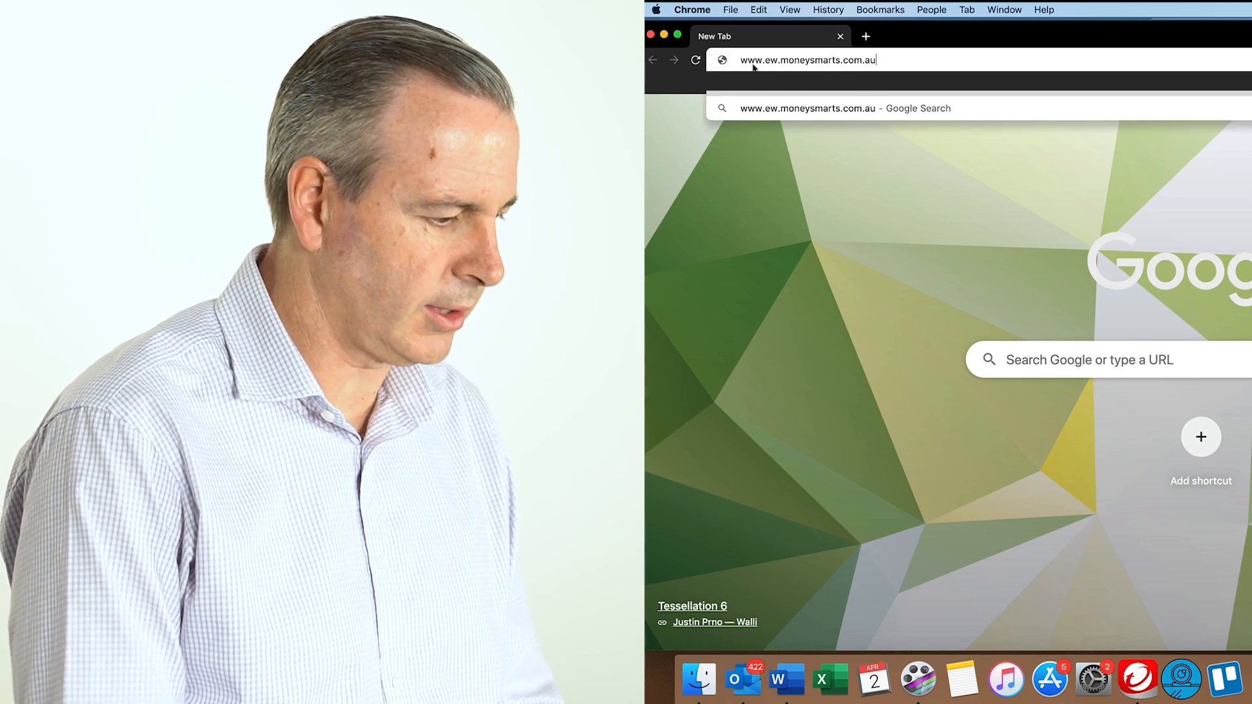
{"action": "key", "text": "Return"}
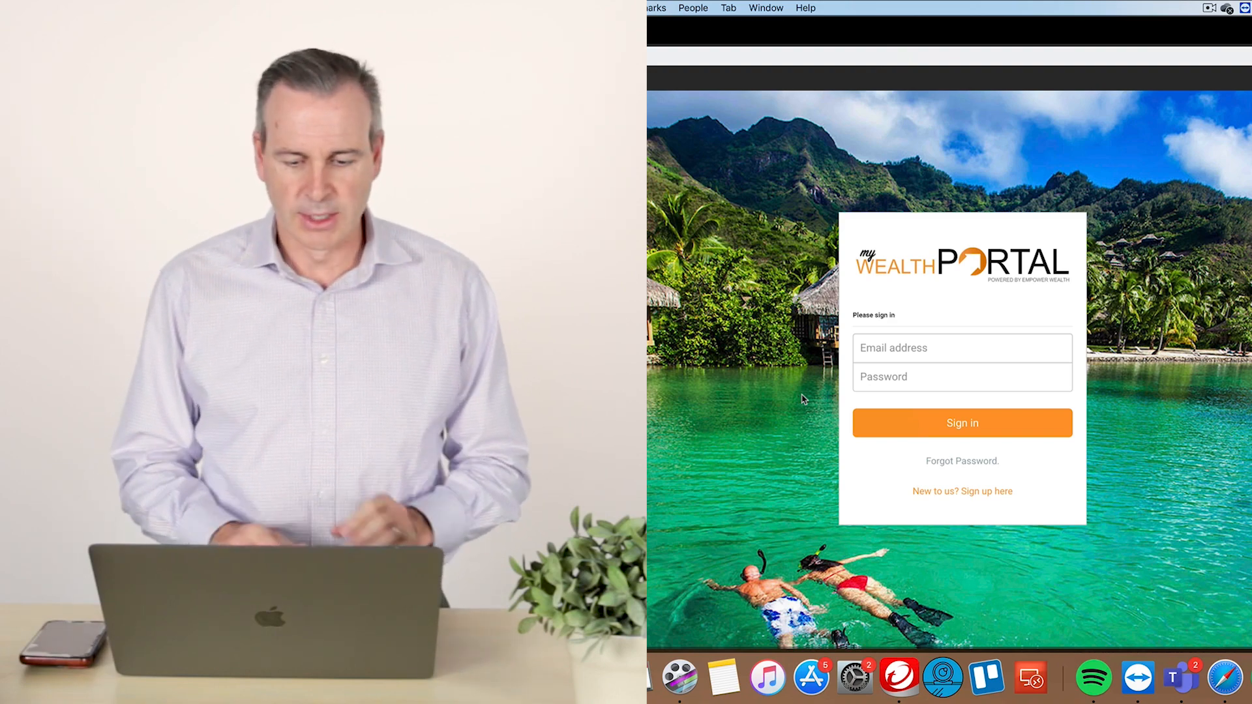
{"action": "mouse_move", "coordinate": [966, 349]}
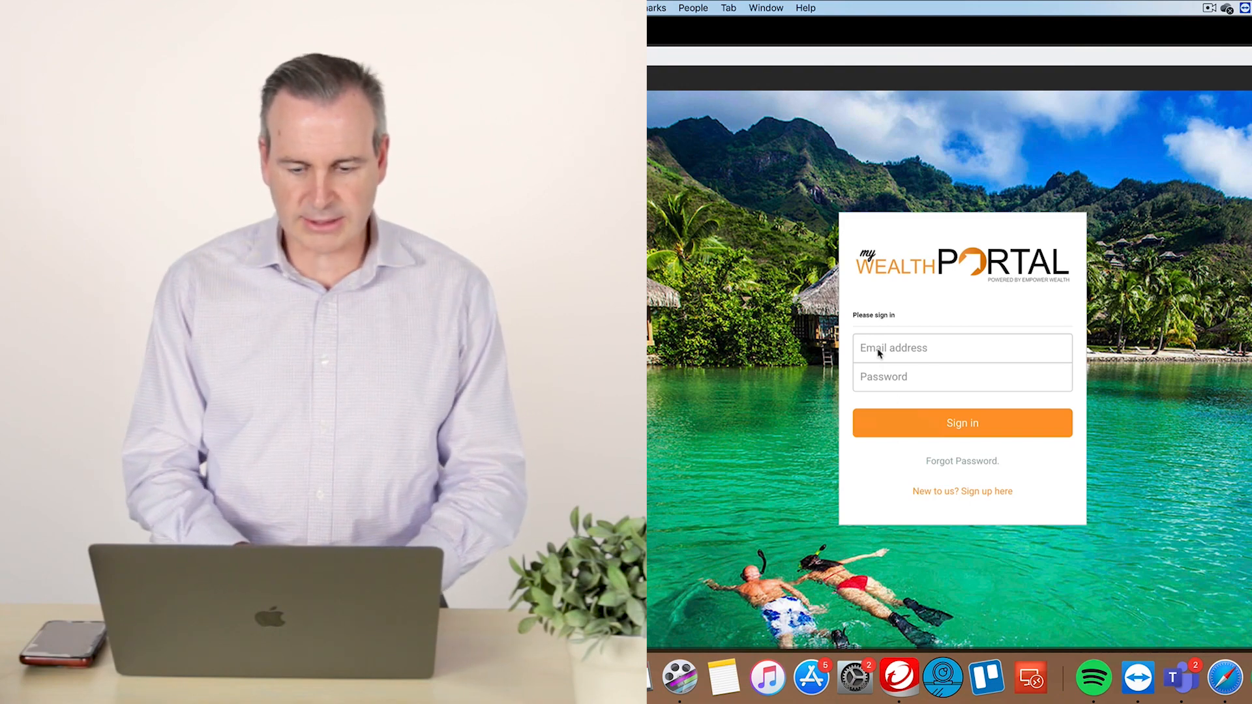
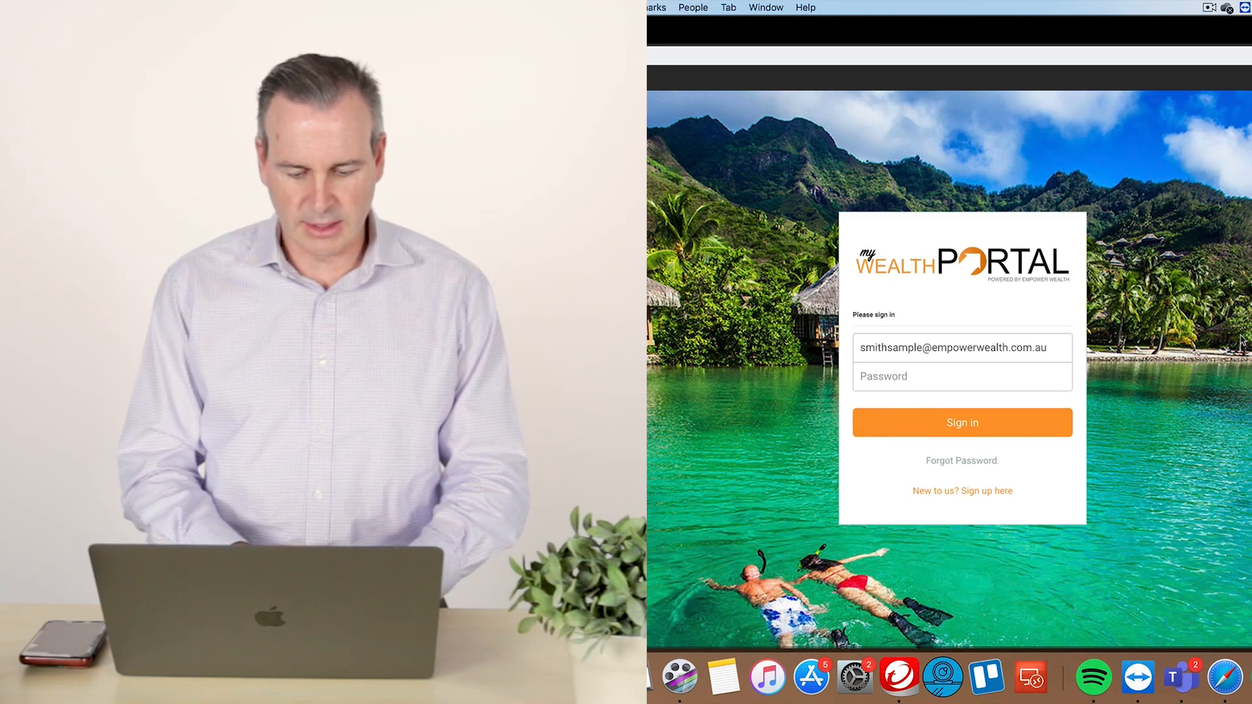
{"action": "type", "text": "••"}
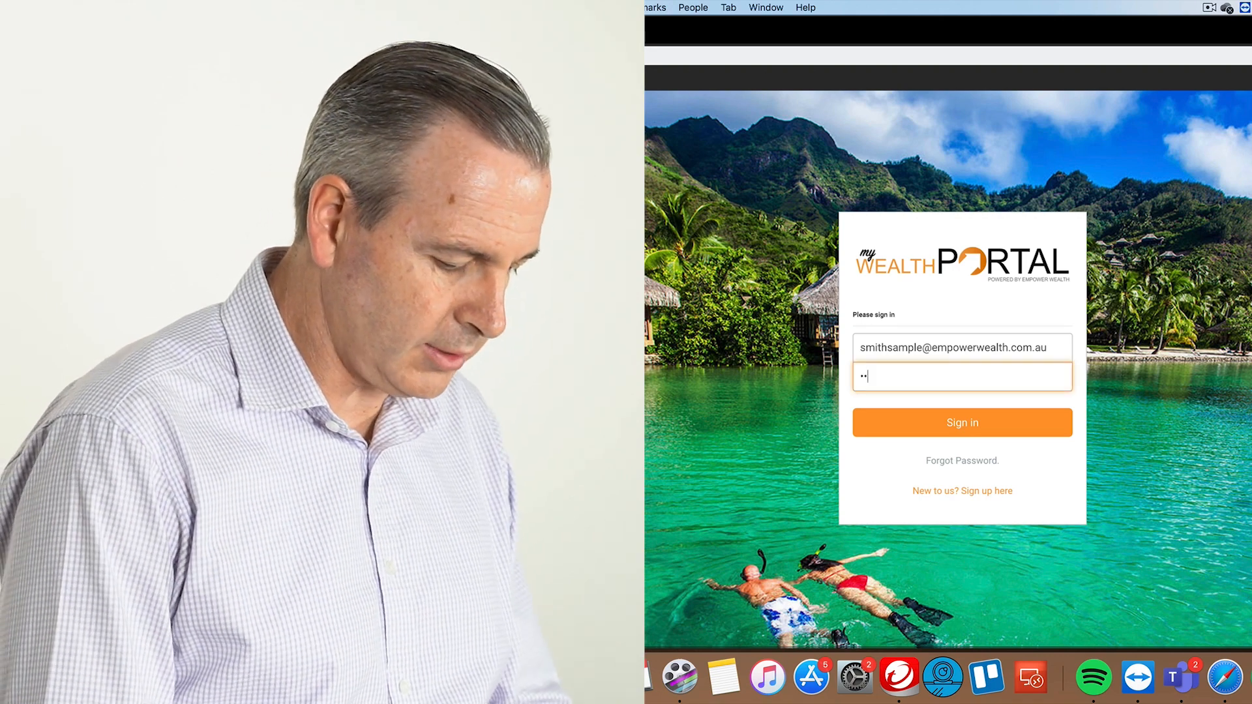
{"action": "type", "text": "password"}
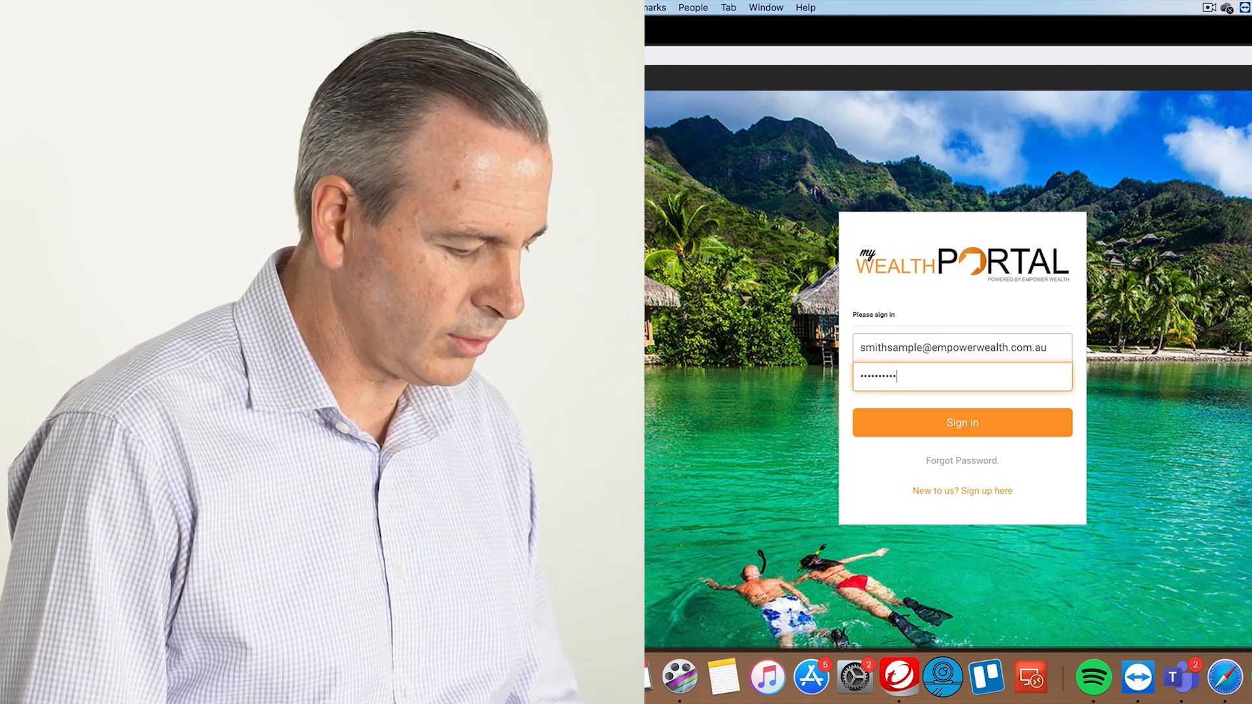
{"action": "left_click", "coordinate": [961, 423]}
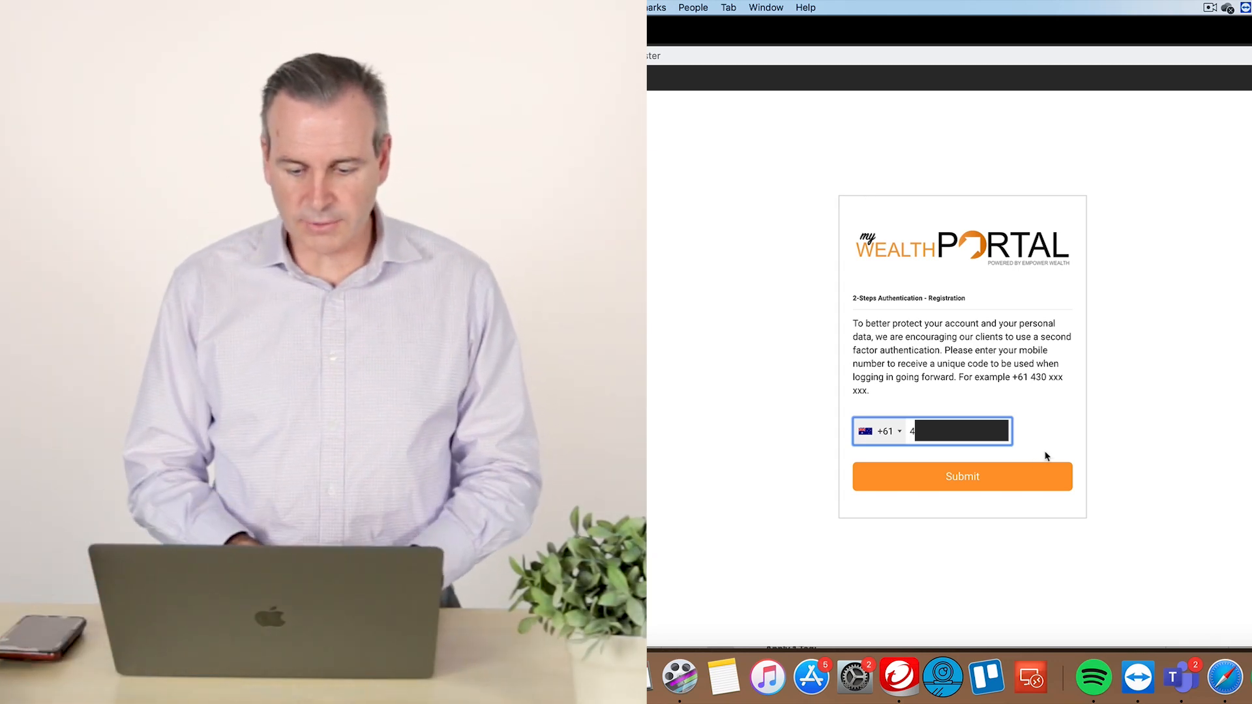
Step: Submit the mobile number and confirm enabling two-step authentication with it
{"action": "left_click", "coordinate": [961, 476]}
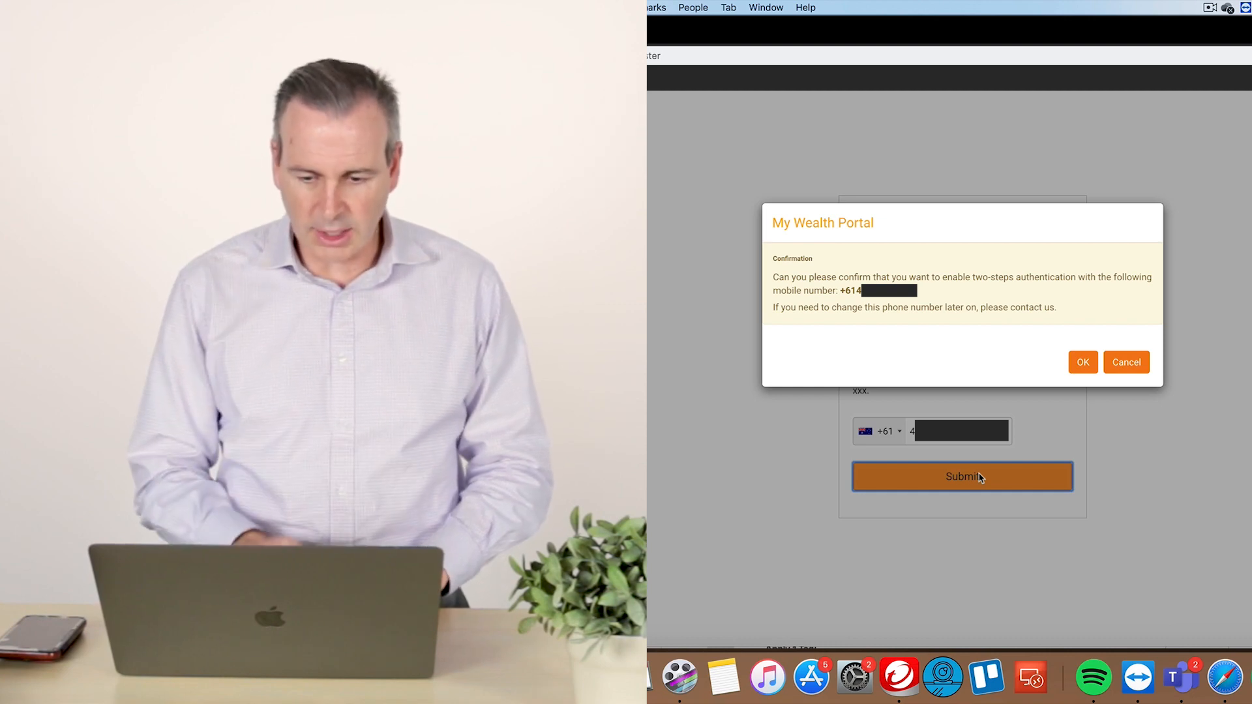
{"action": "left_click", "coordinate": [1083, 362]}
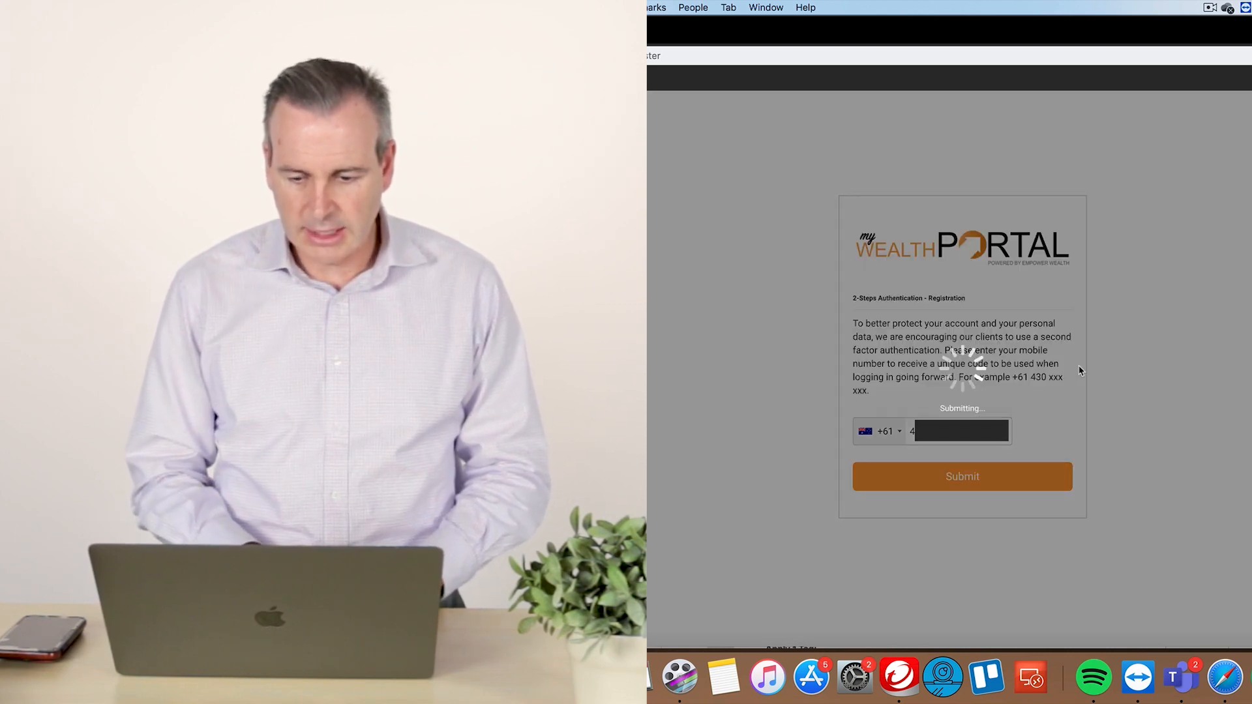
{"action": "left_click", "coordinate": [962, 476]}
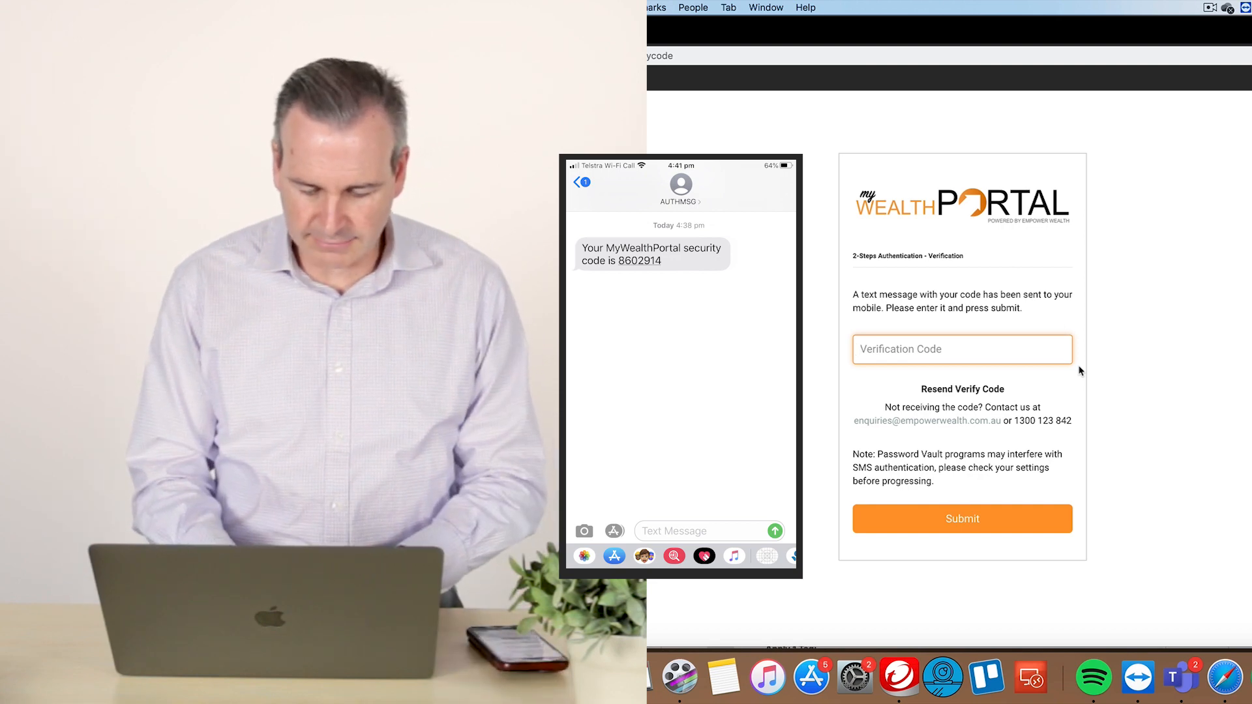
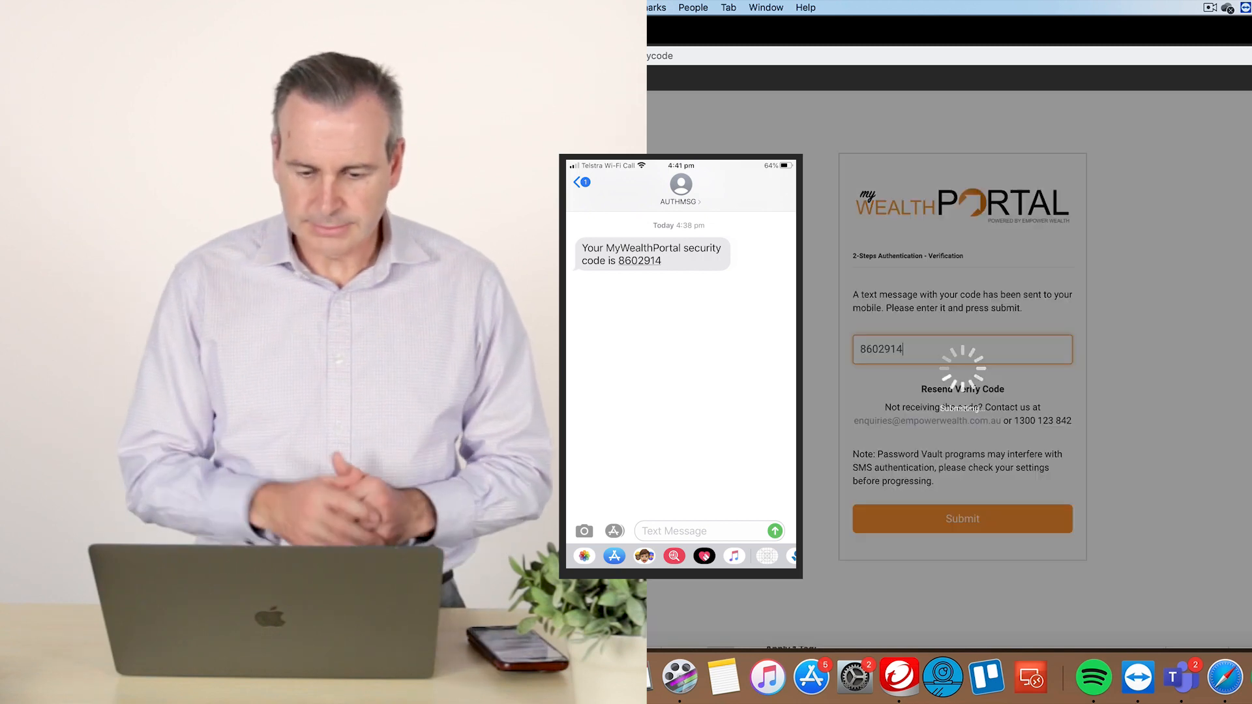
Step: Verify the texted security code to reach the Reset Password page
{"action": "left_click", "coordinate": [961, 518]}
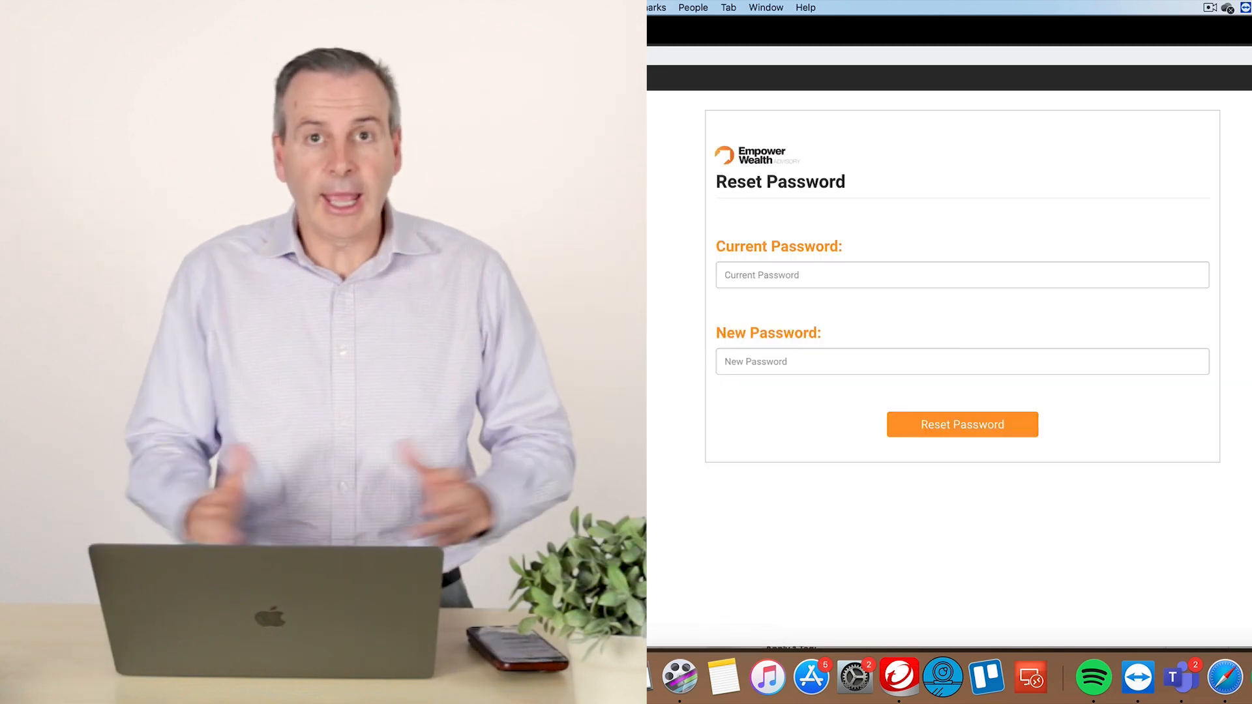
Step: Enter the current and new passwords and submit the password reset
{"action": "left_click", "coordinate": [961, 424]}
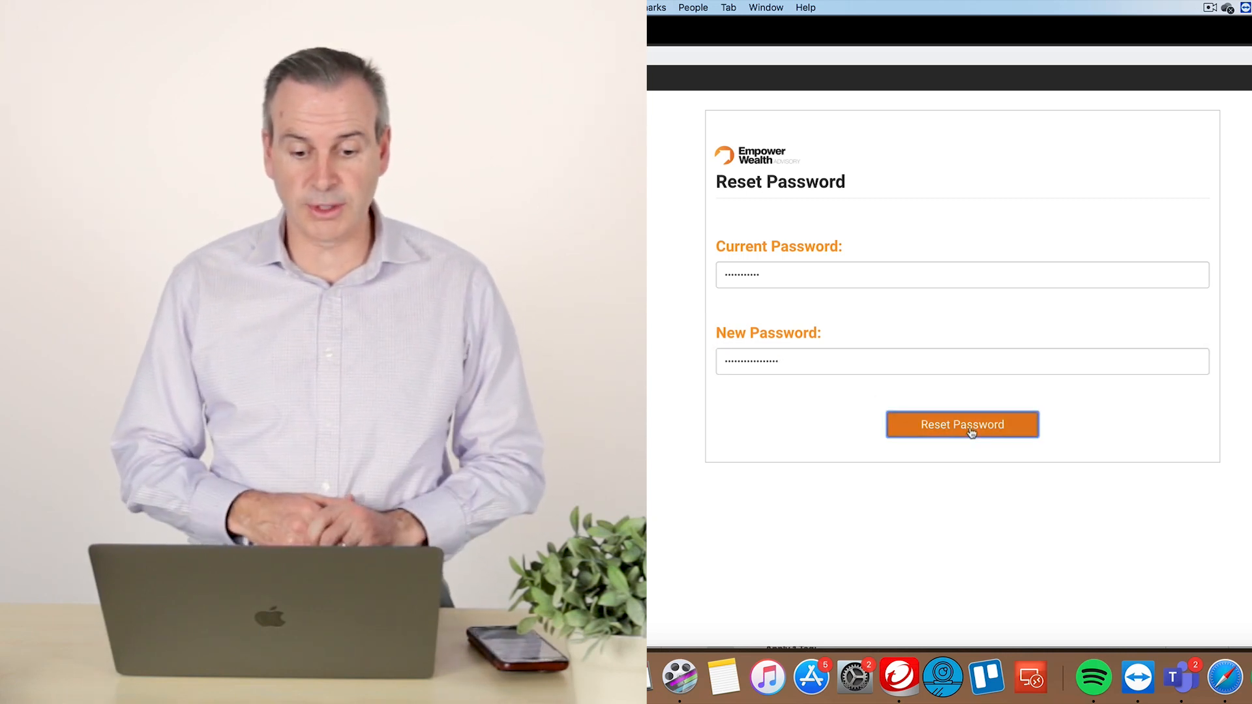
{"action": "left_click", "coordinate": [962, 424]}
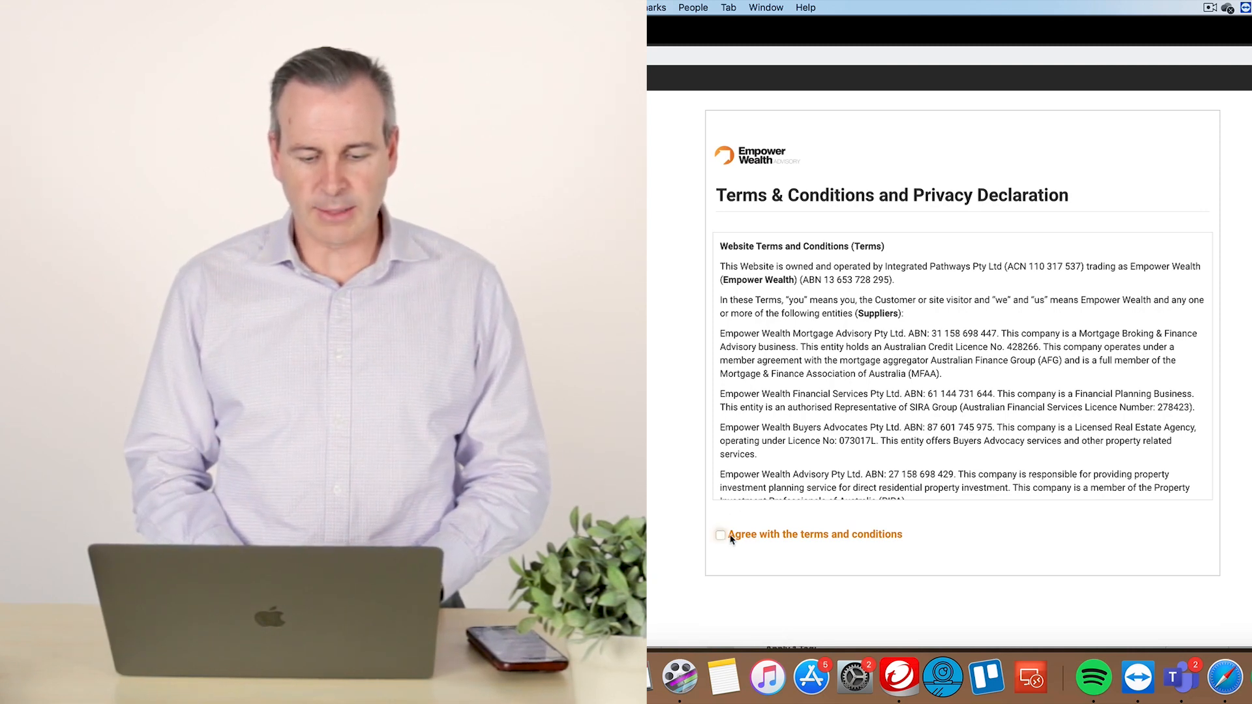
Step: Agree to the terms and conditions and submit to reach the Personal Information form
{"action": "left_click", "coordinate": [721, 535]}
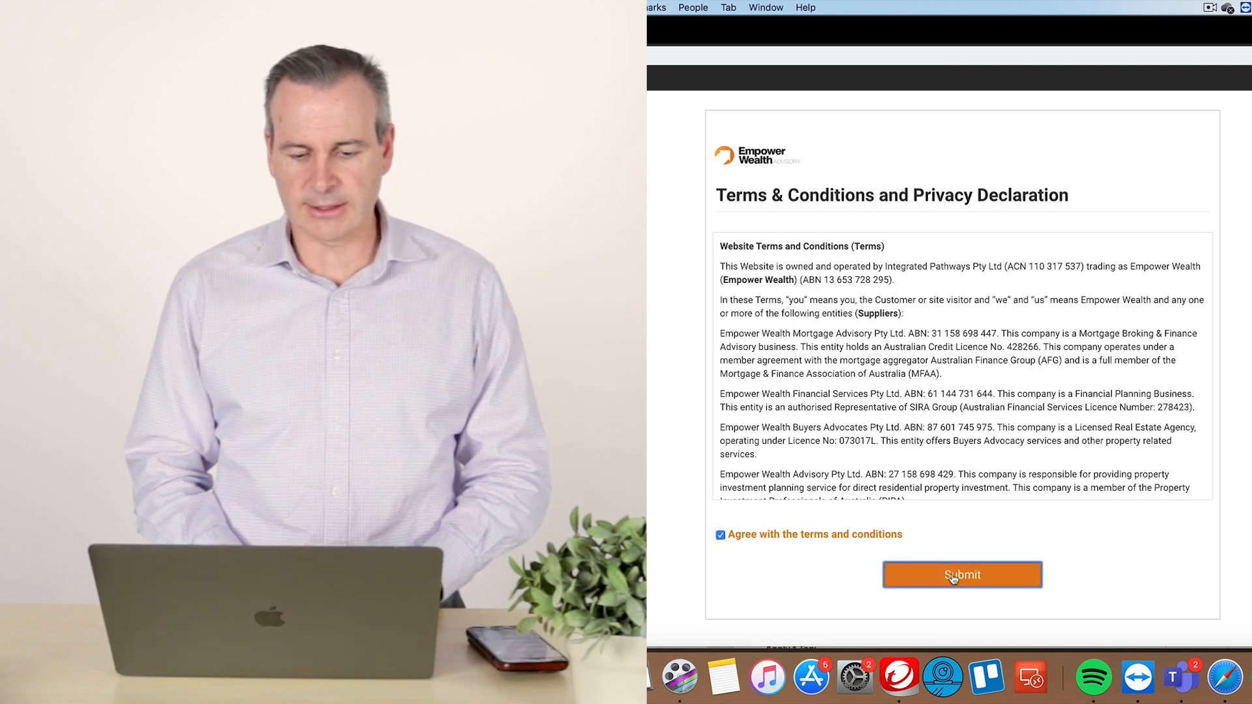
{"action": "left_click", "coordinate": [962, 575]}
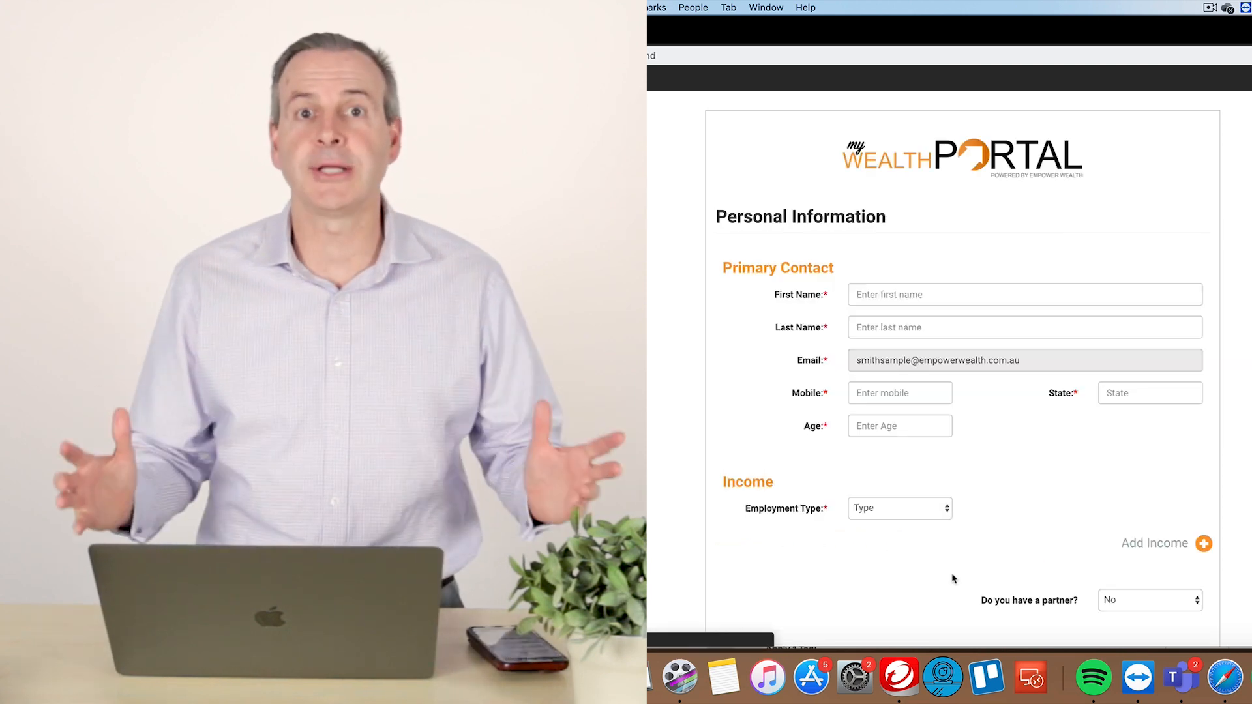